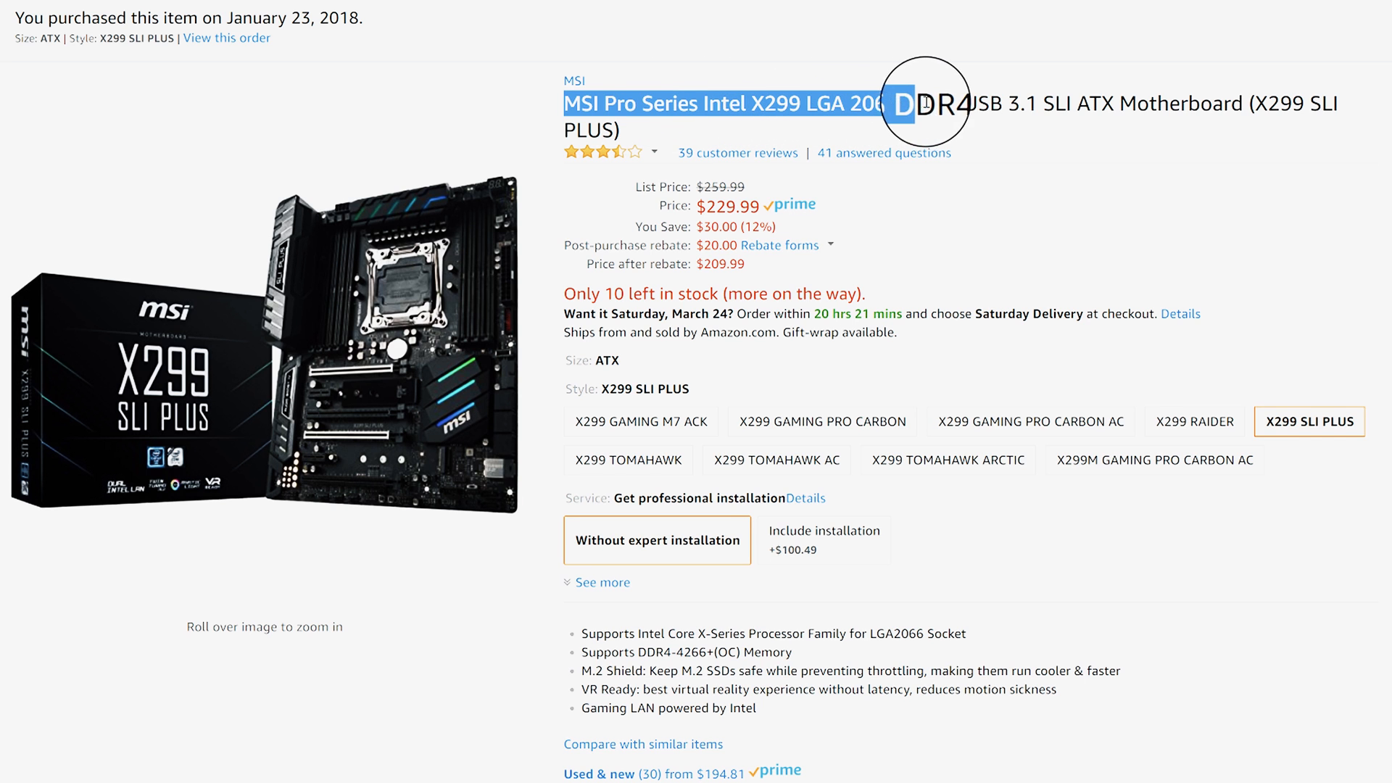
{"action": "mouse_move", "coordinate": [1075, 101]}
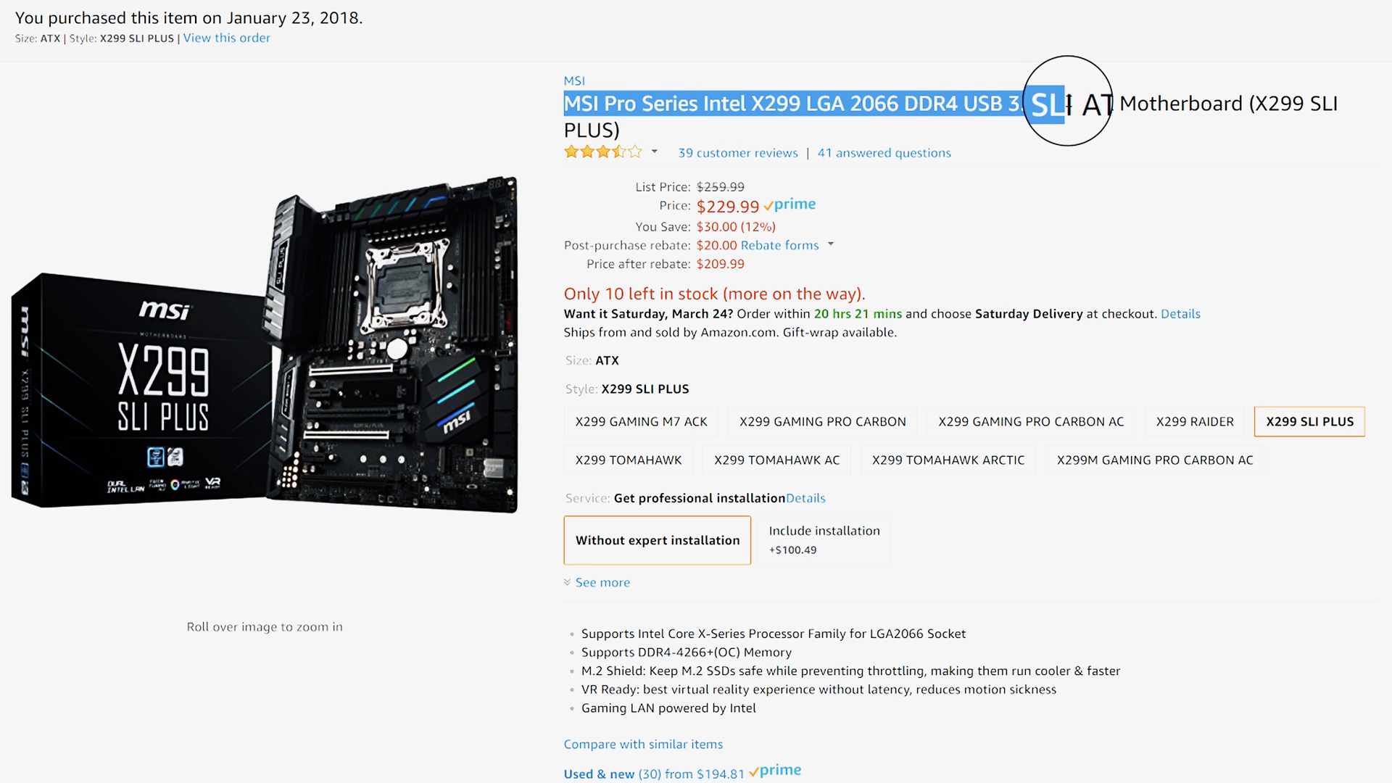